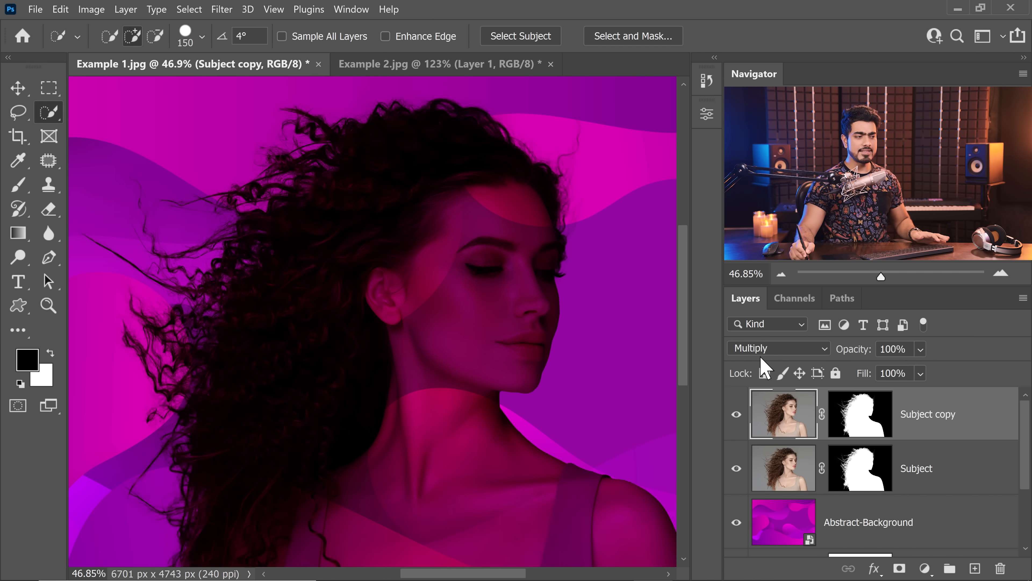
Return the Subject copy layer's blend mode from Multiply to Normal
left_click(777, 348)
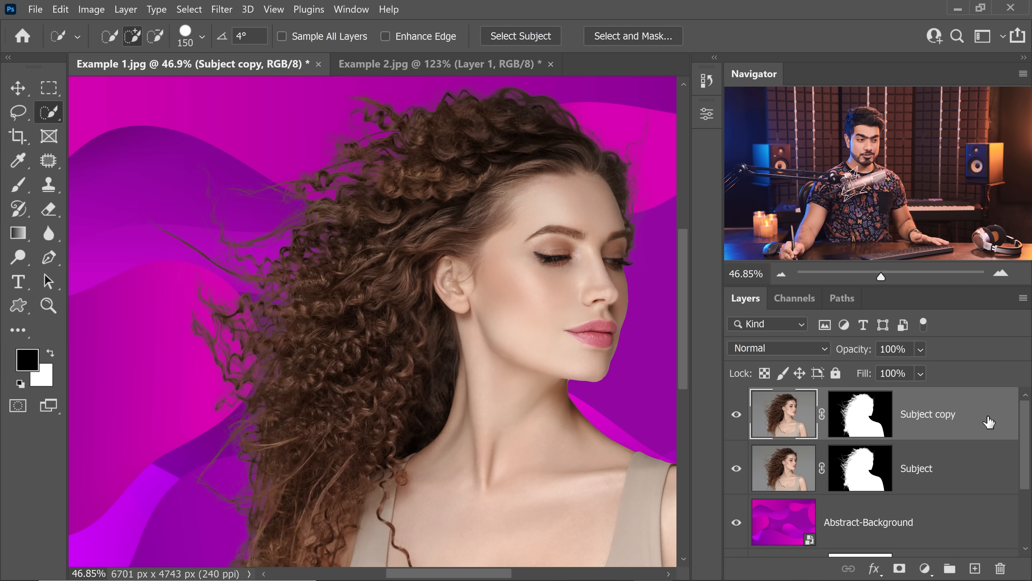
In Subject copy's Layer Style, try dropping out the darkest tones, then reset the dark threshold to zero
double_click(929, 413)
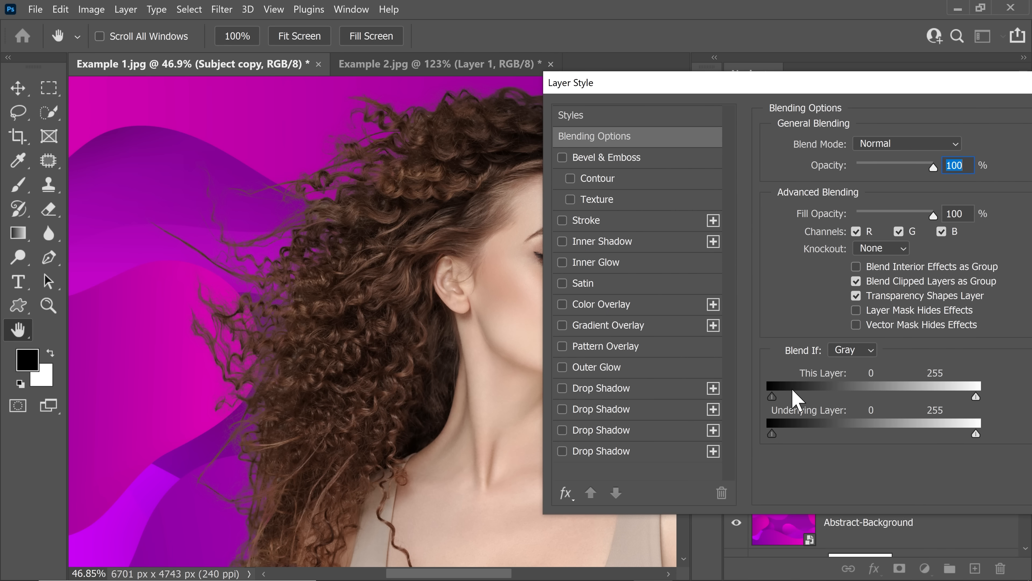
left_click_drag(772, 396, 801, 396)
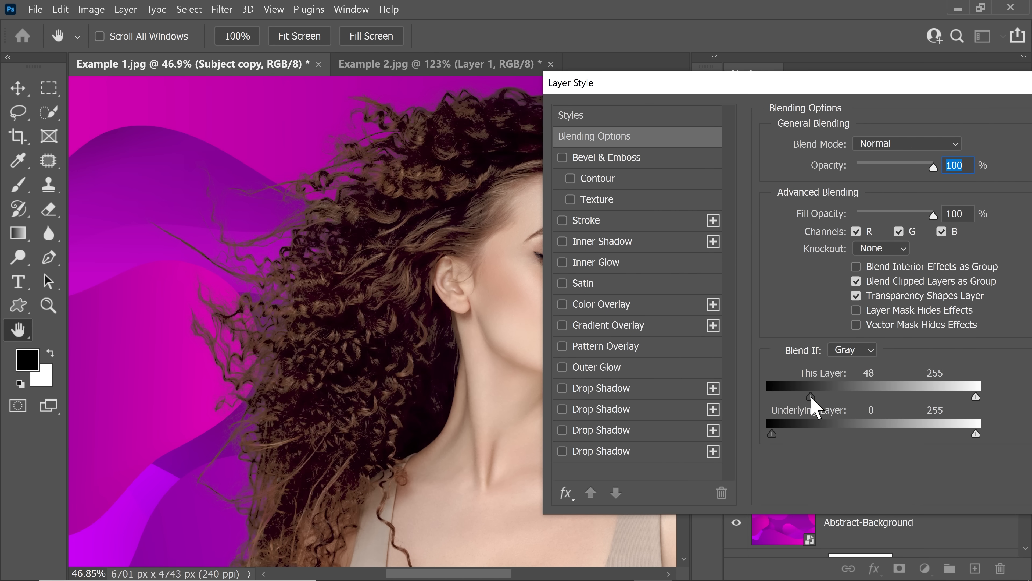
left_click_drag(795, 395, 814, 396)
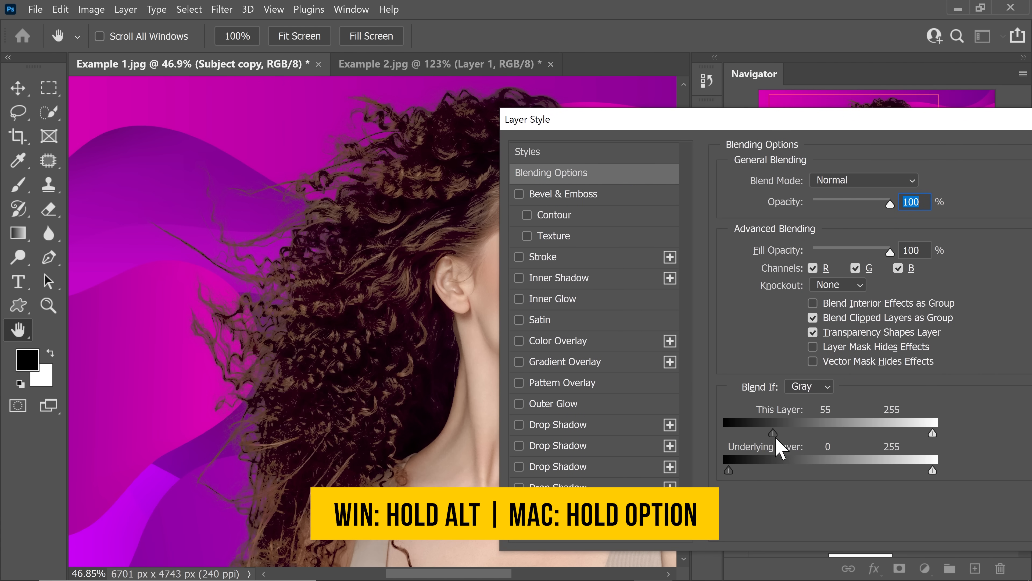
left_click_drag(774, 432, 767, 432)
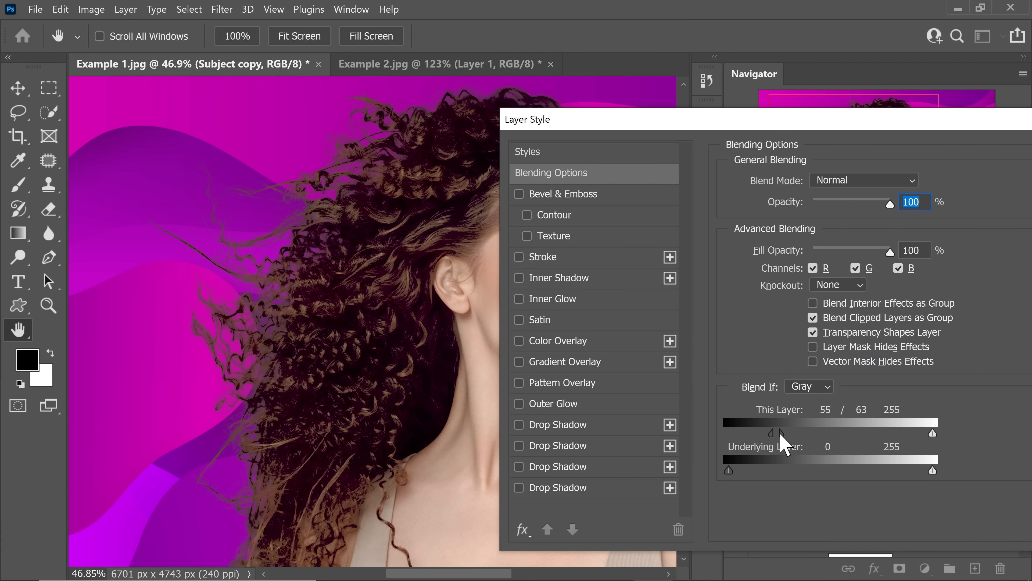
left_click_drag(771, 434, 728, 434)
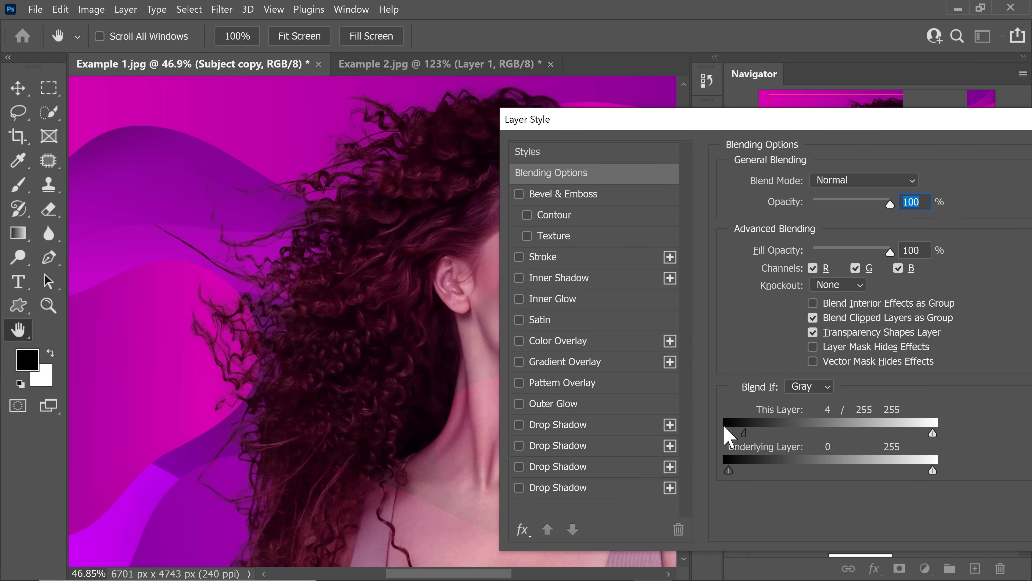
left_click_drag(527, 120, 675, 101)
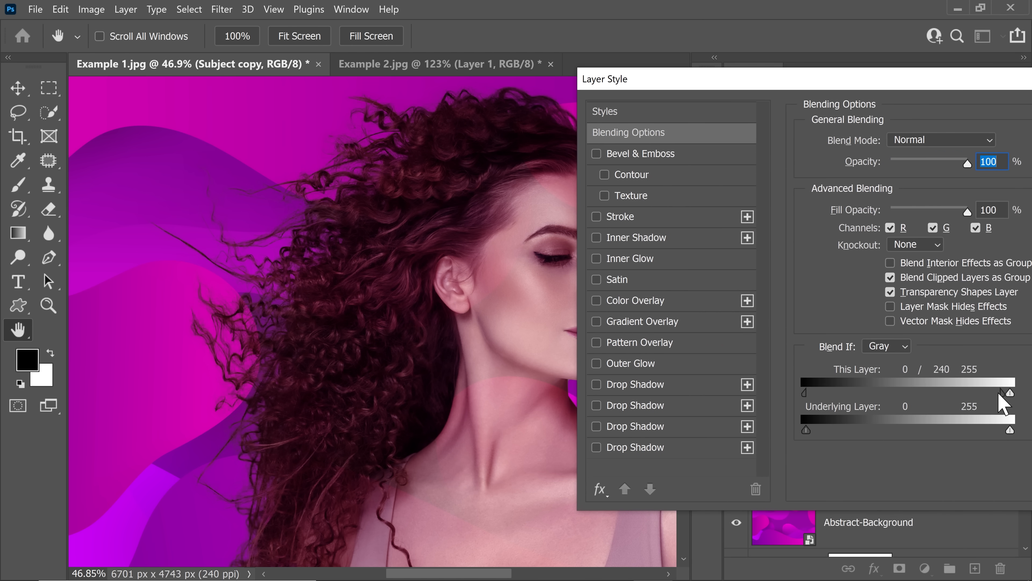
Split the Blend If highlight slider to 190/255 so the brightest tones fade into the magenta background
left_click_drag(995, 392, 939, 392)
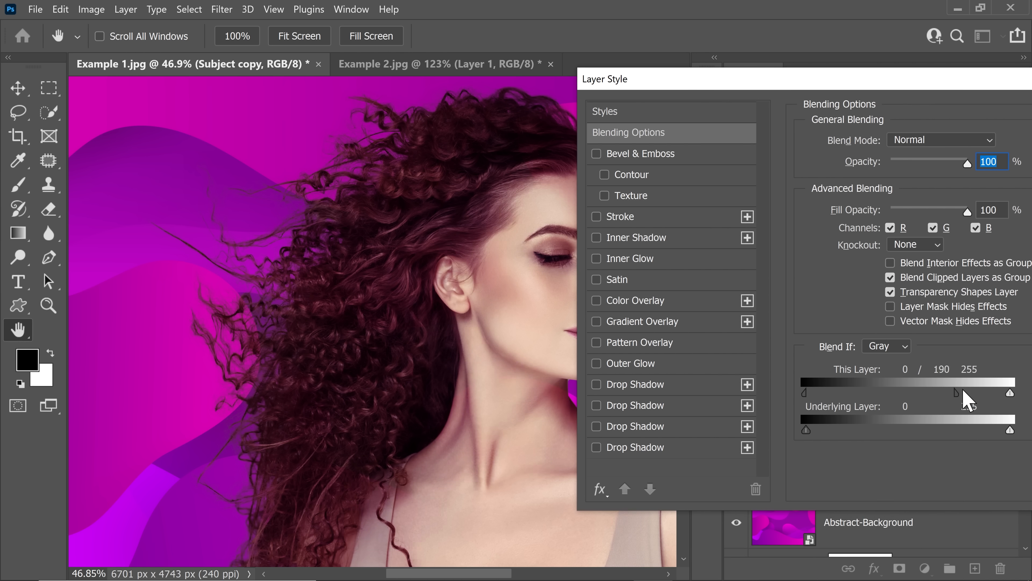
left_click_drag(968, 392, 994, 392)
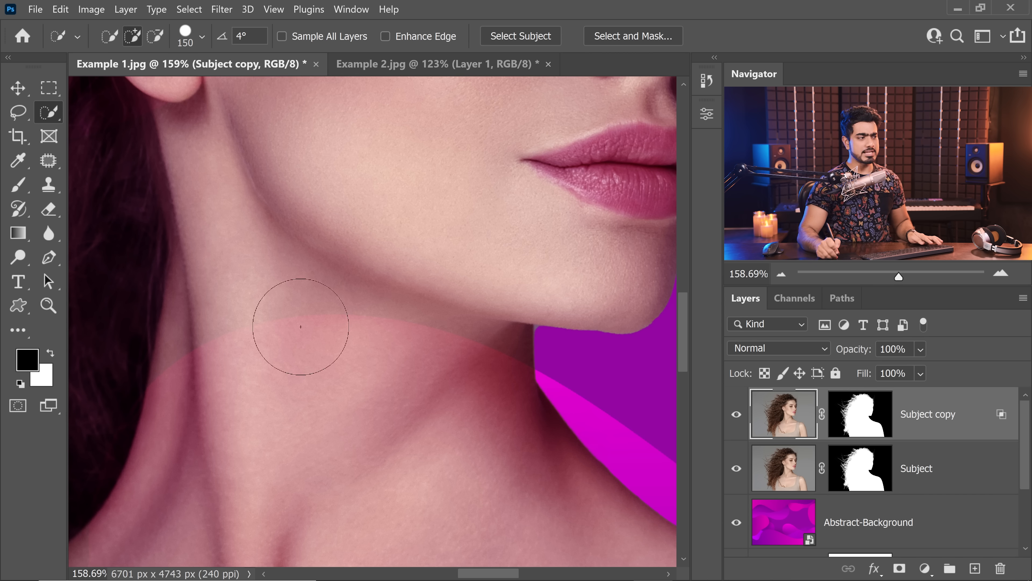
mouse_move(363, 340)
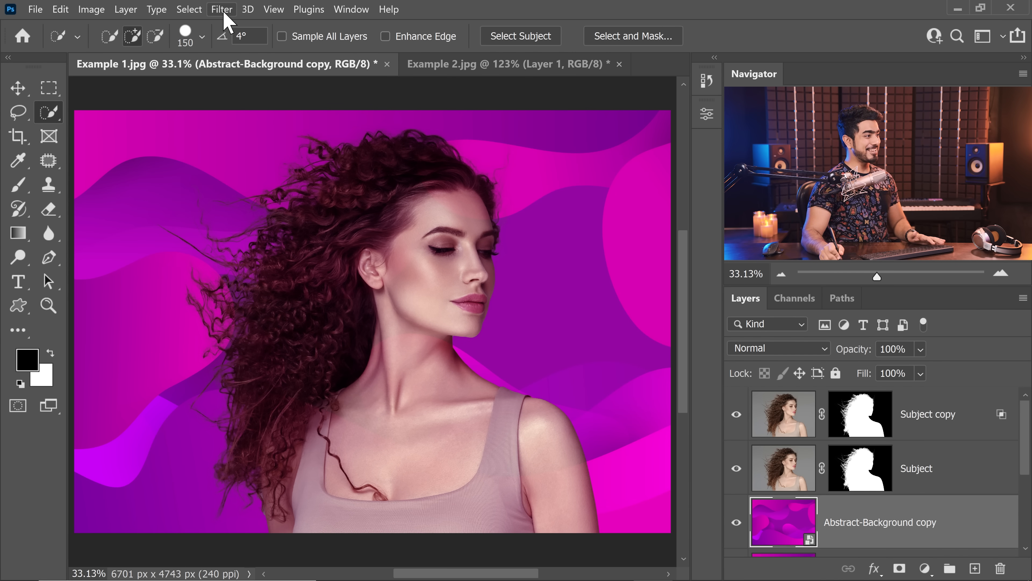
Apply a Gaussian Blur to the duplicated abstract background layer
left_click(221, 9)
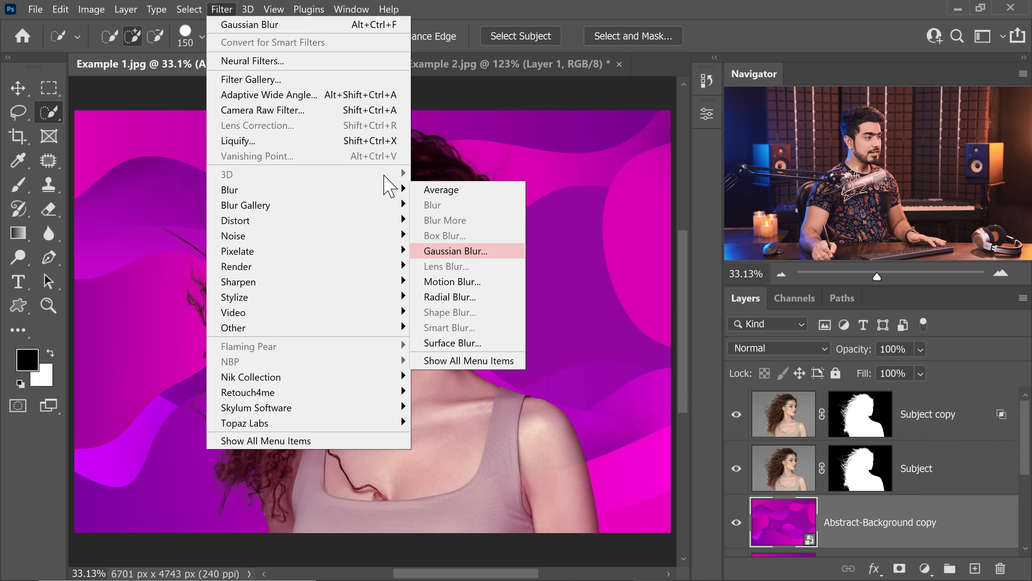
left_click(454, 251)
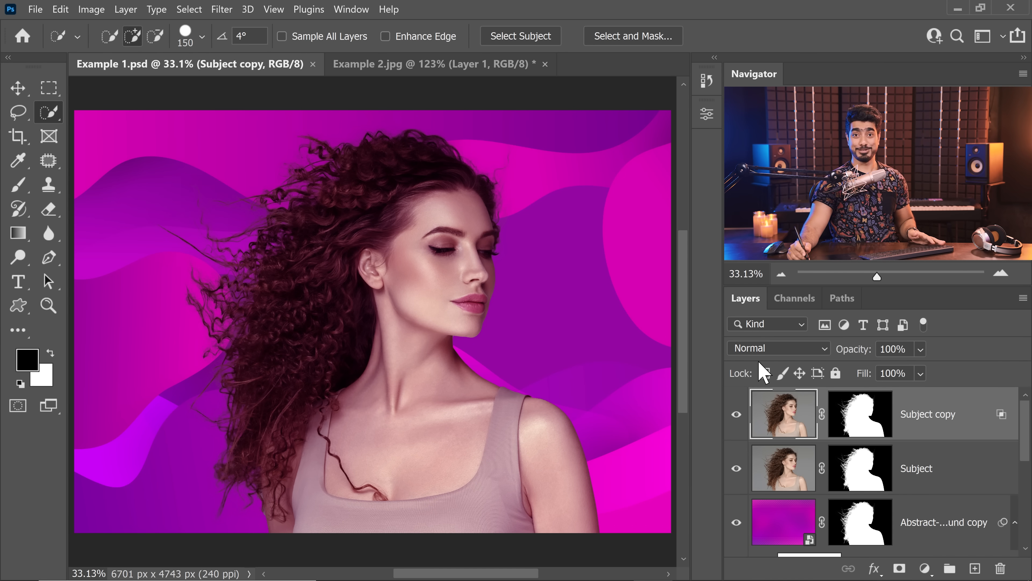
Duplicate Subject copy with Ctrl+J to create Subject copy 2 at the top of the stack
key("ctrl+j")
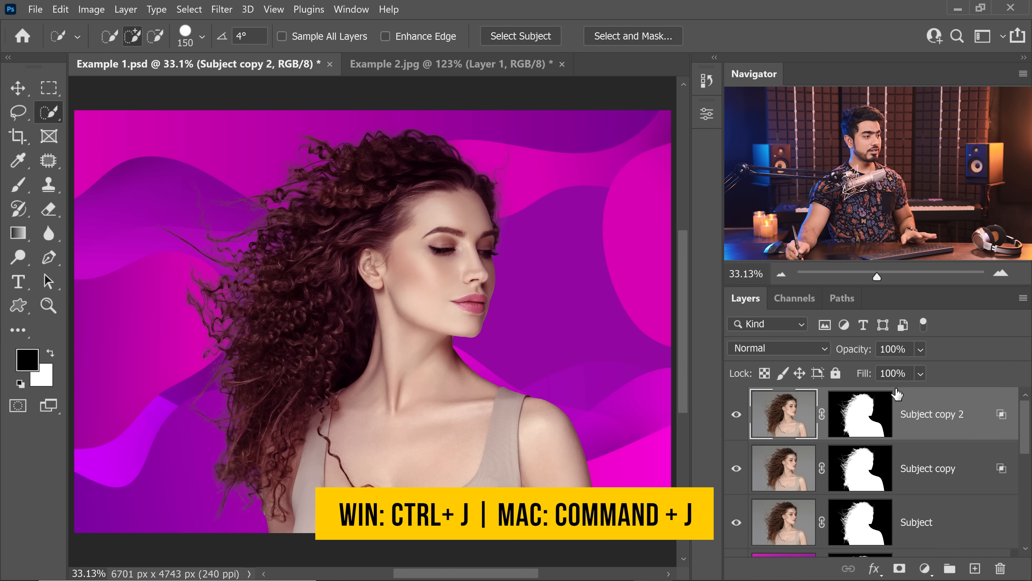